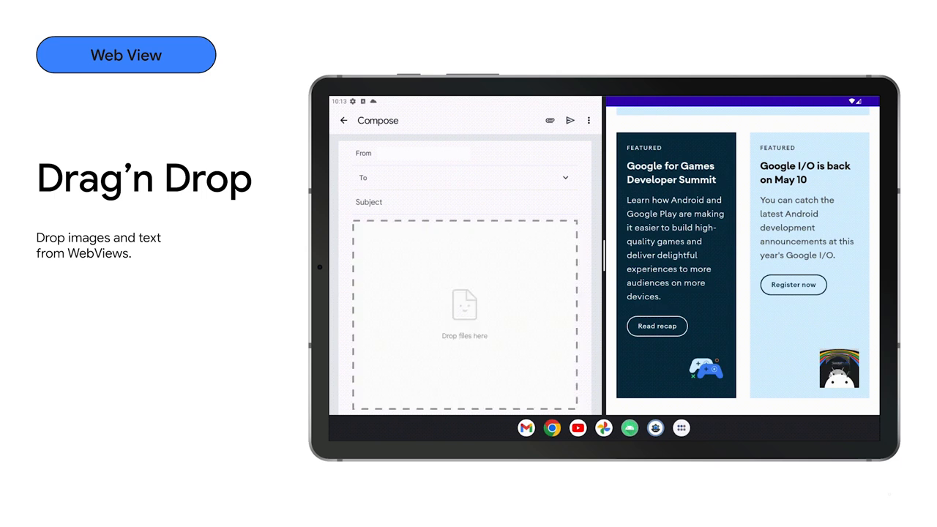
left_click_drag(838, 368, 441, 291)
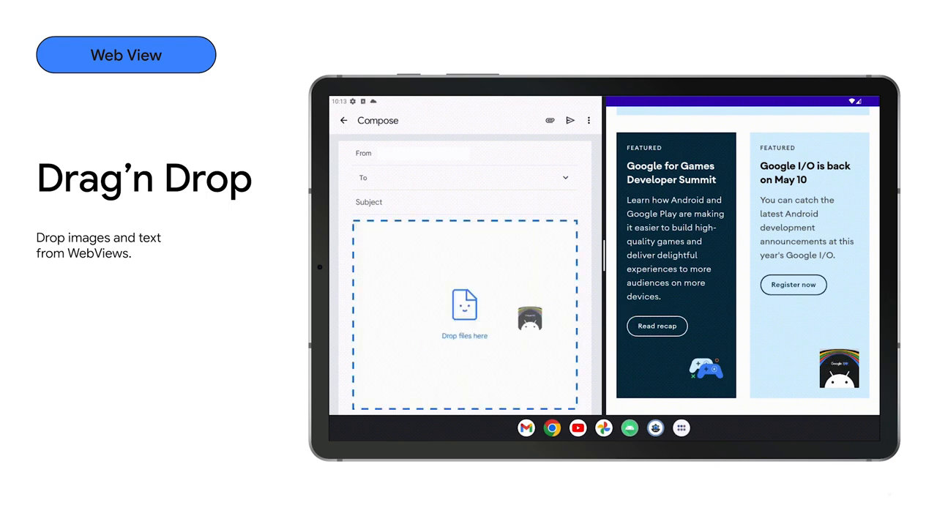
left_click_drag(529, 317, 442, 292)
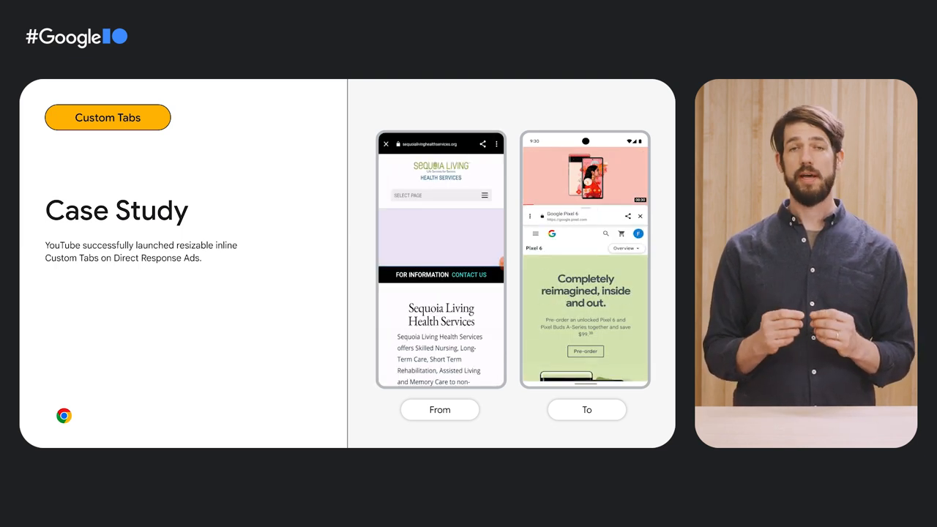
key("Right")
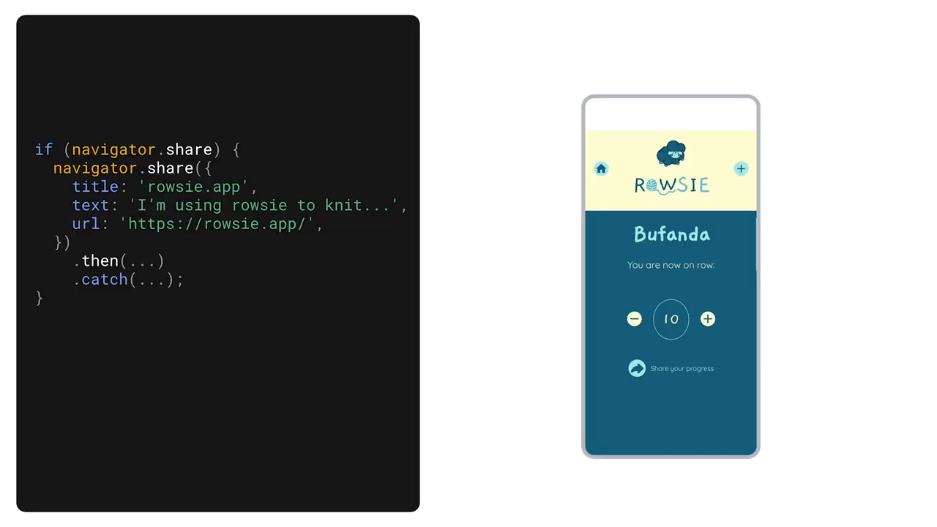
left_click(670, 318)
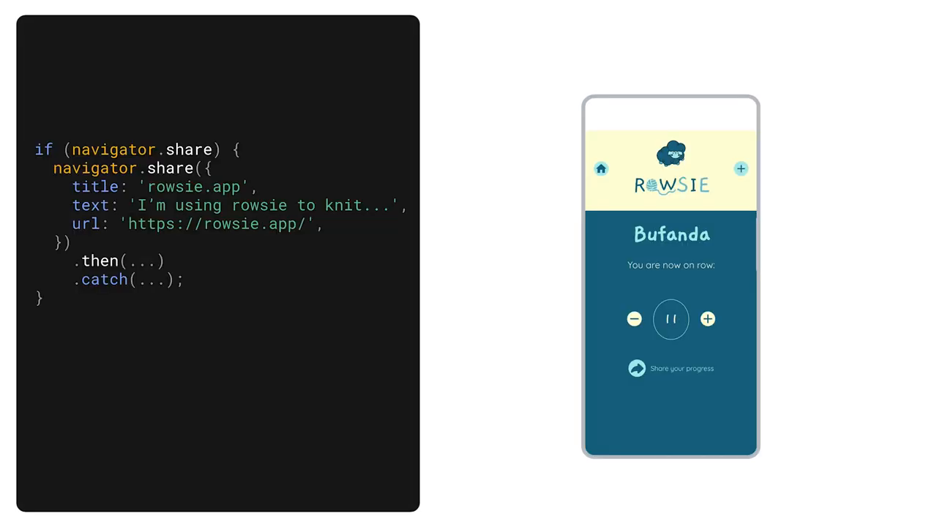
left_click(671, 368)
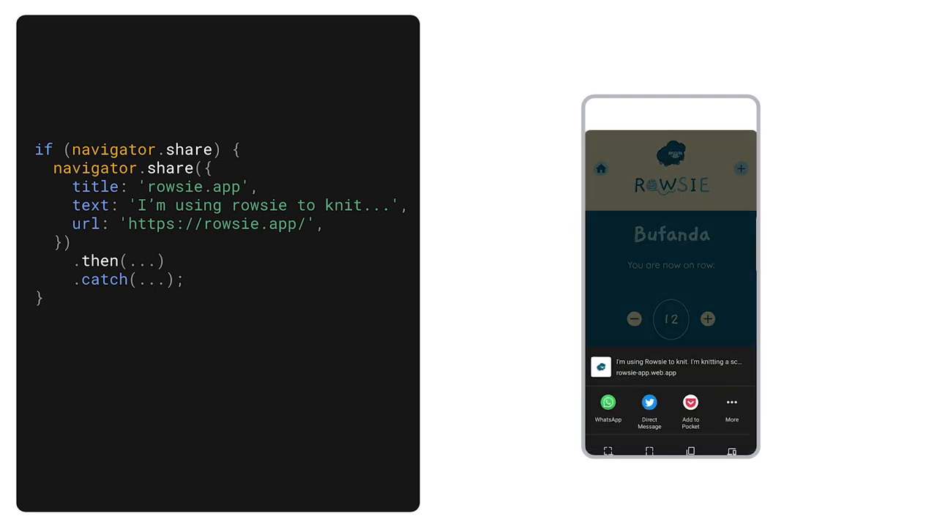